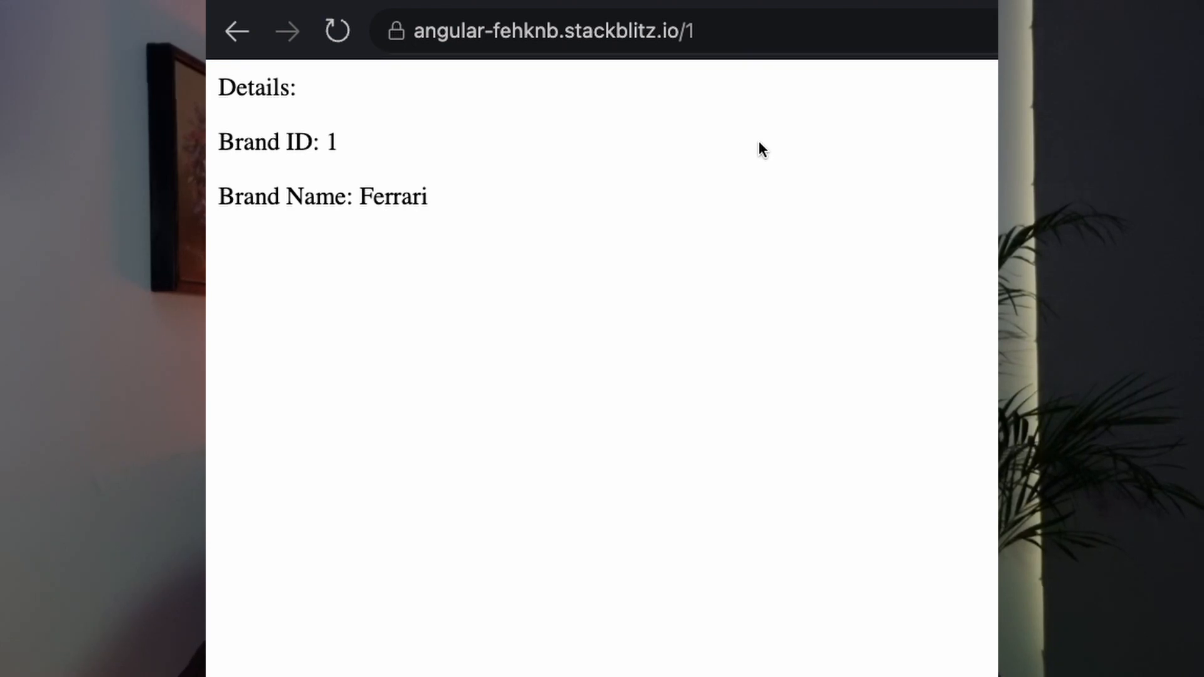
- Bring up app.component.ts, whose template holds only a router outlet
text(car.service.ts)
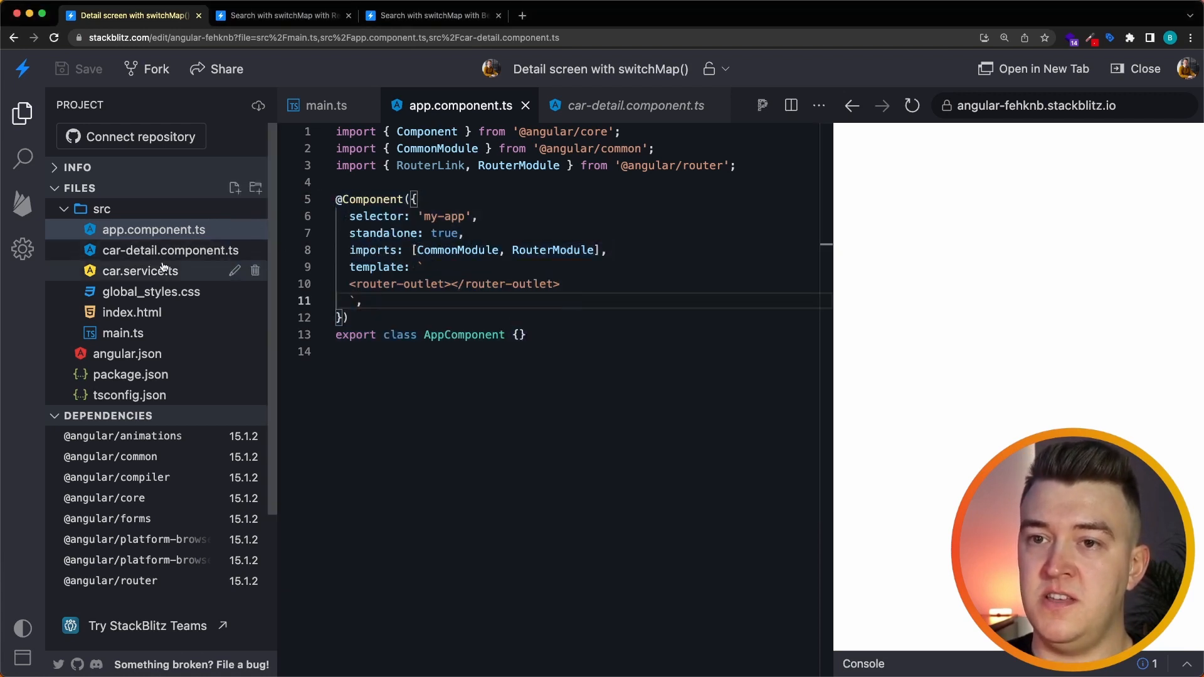
- Open car-detail.component.ts while the preview shows Brand ID 1, Ferrari
click(170, 250)
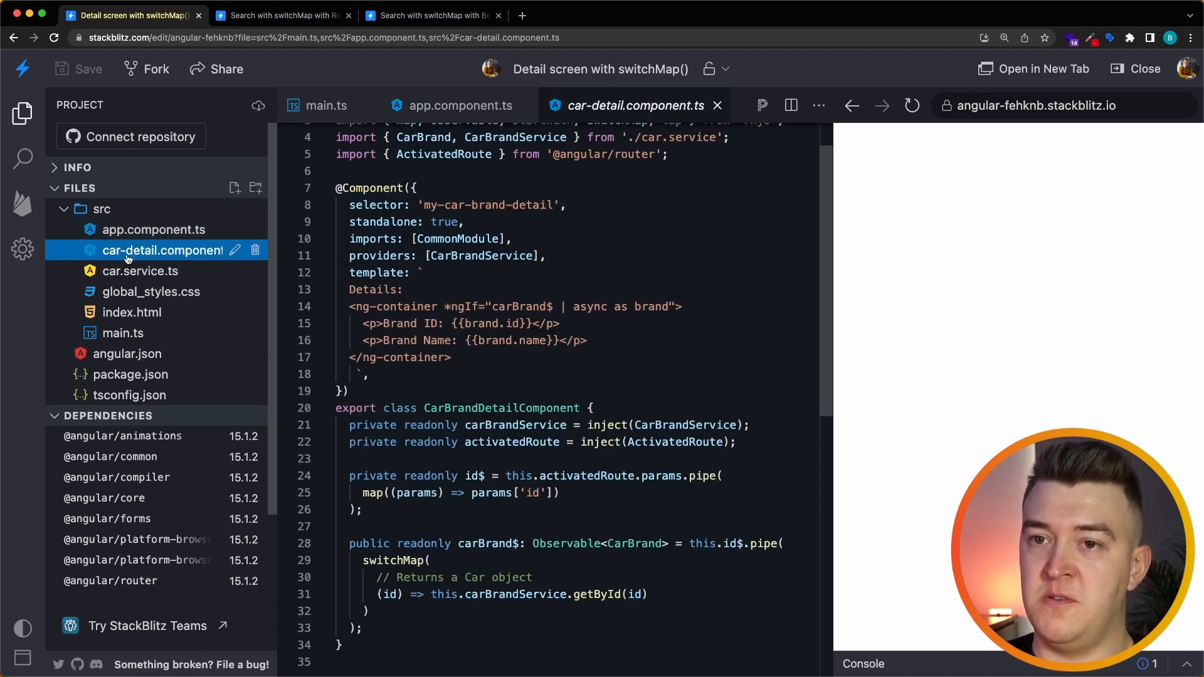
mouse_move(644, 200)
text(/1)
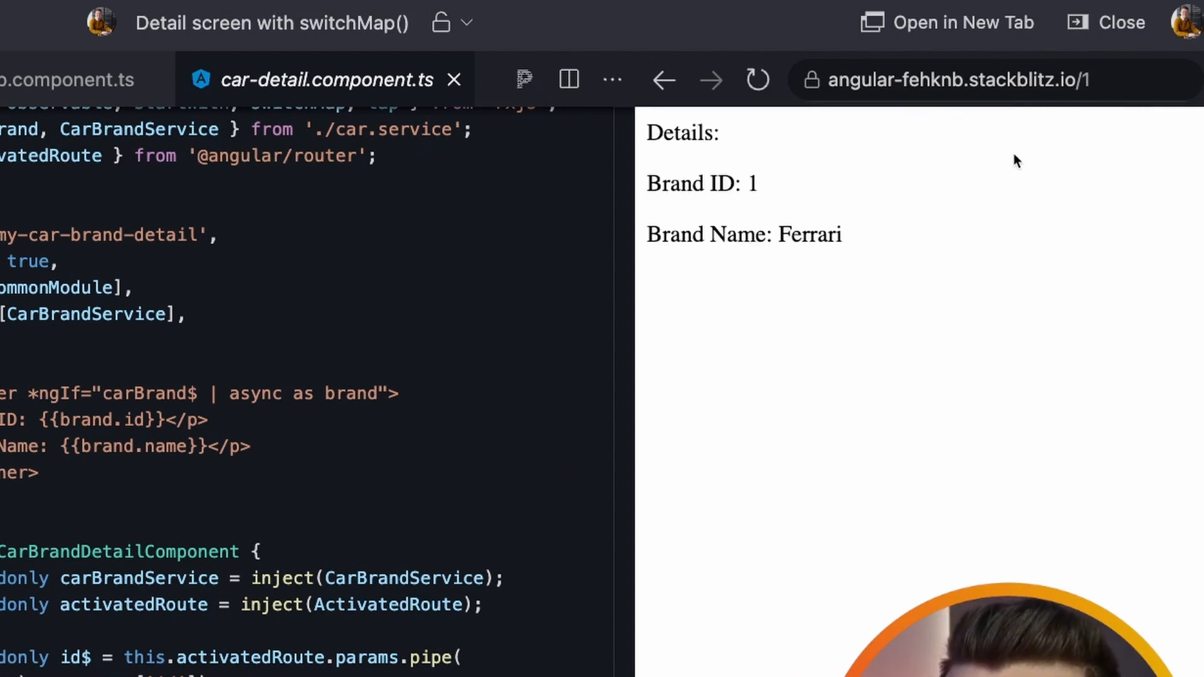
mouse_move(959, 196)
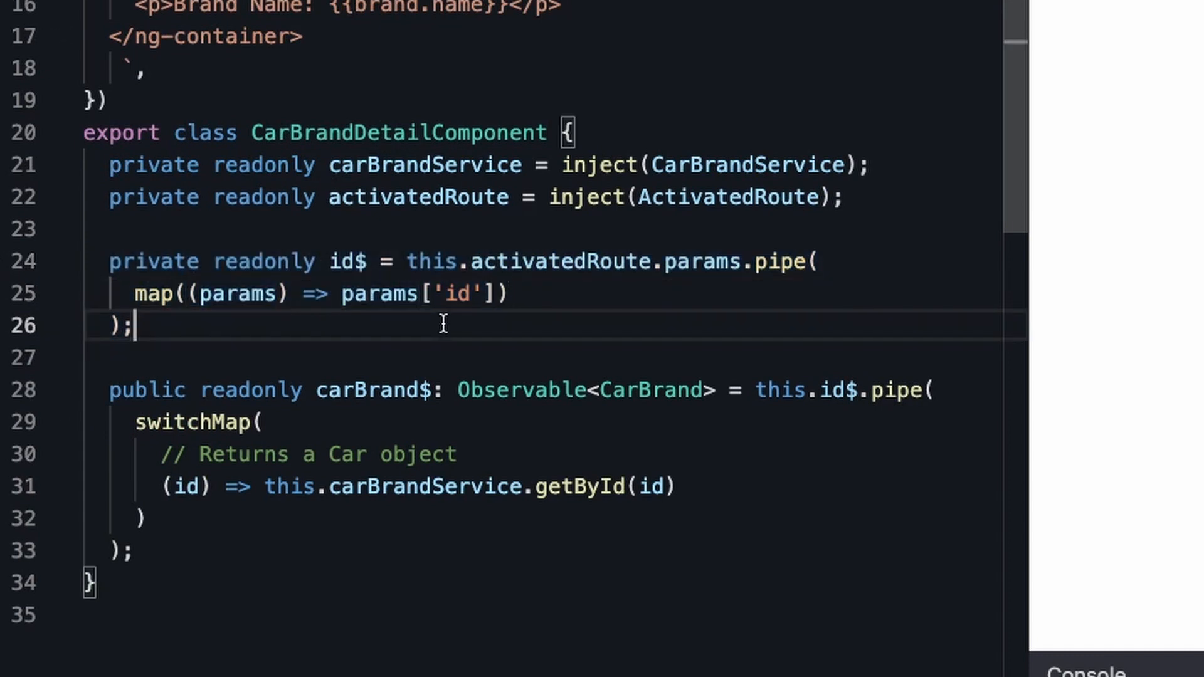
- Highlight the id params lookup and switchMap pipe, then show brand 2, Aston Martin
drag(490, 261, 132, 324)
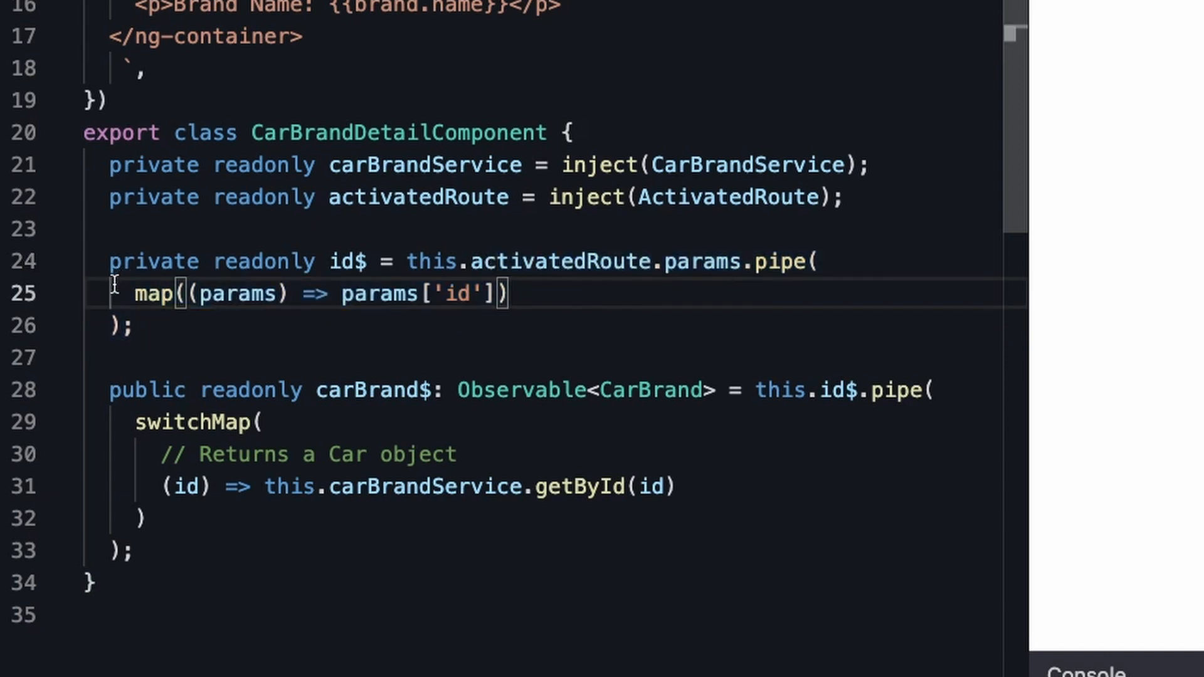
mouse_move(411, 294)
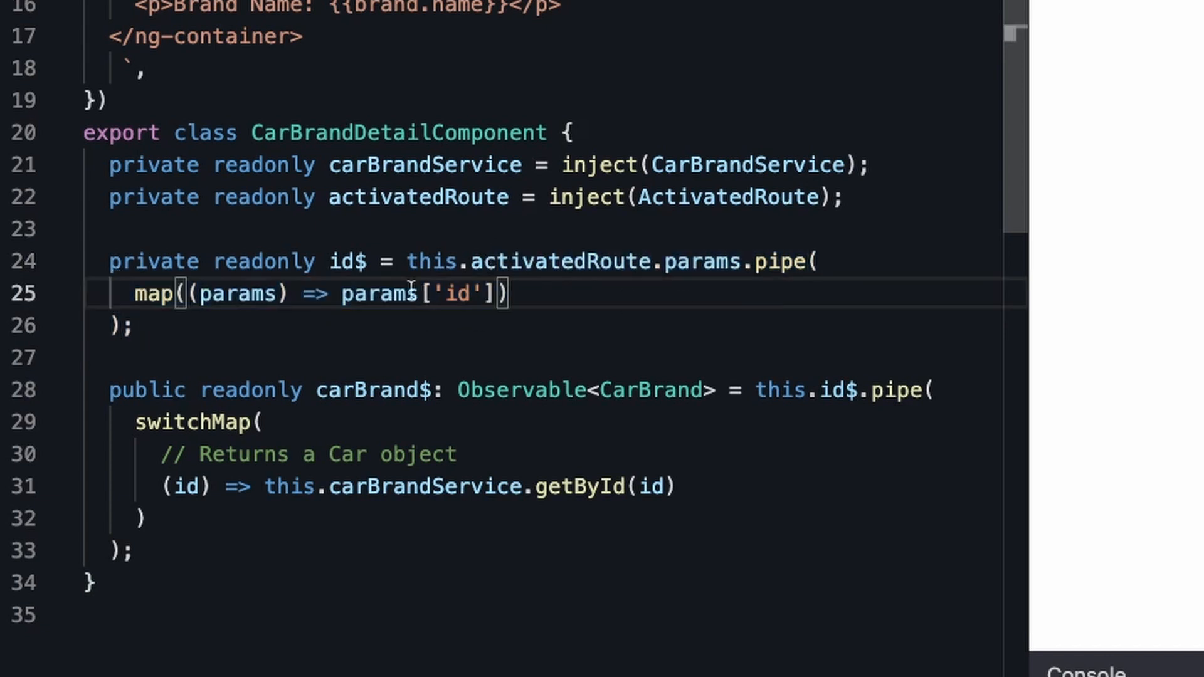
double_click(349, 261)
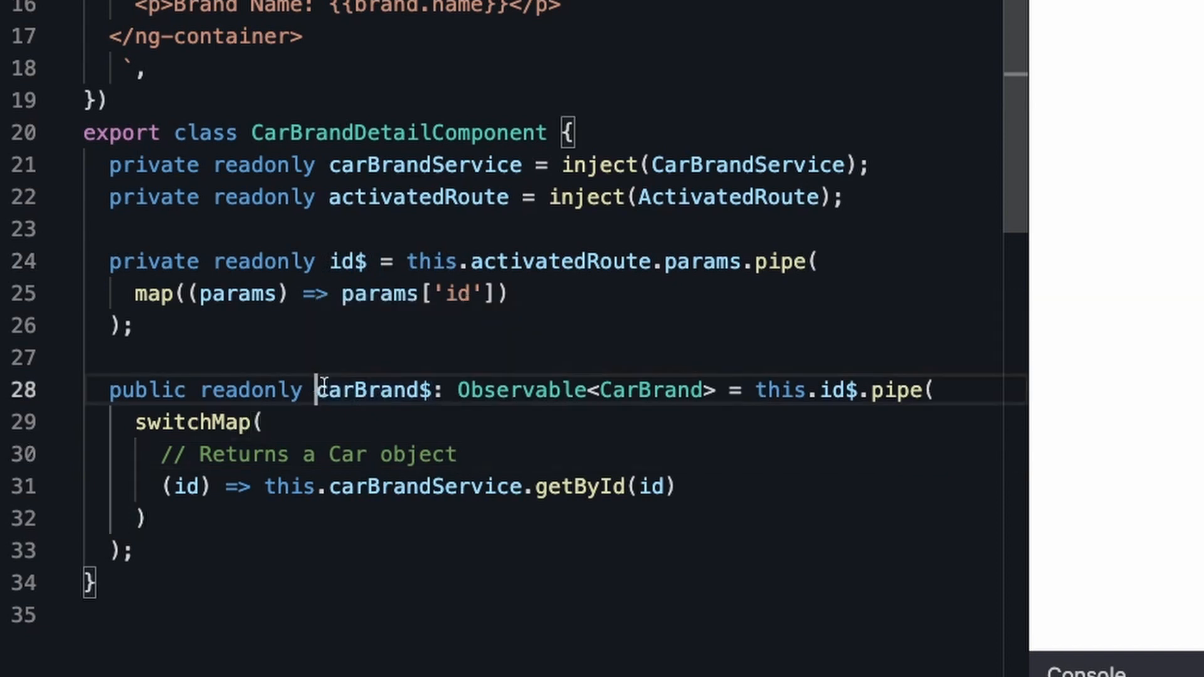
double_click(373, 390)
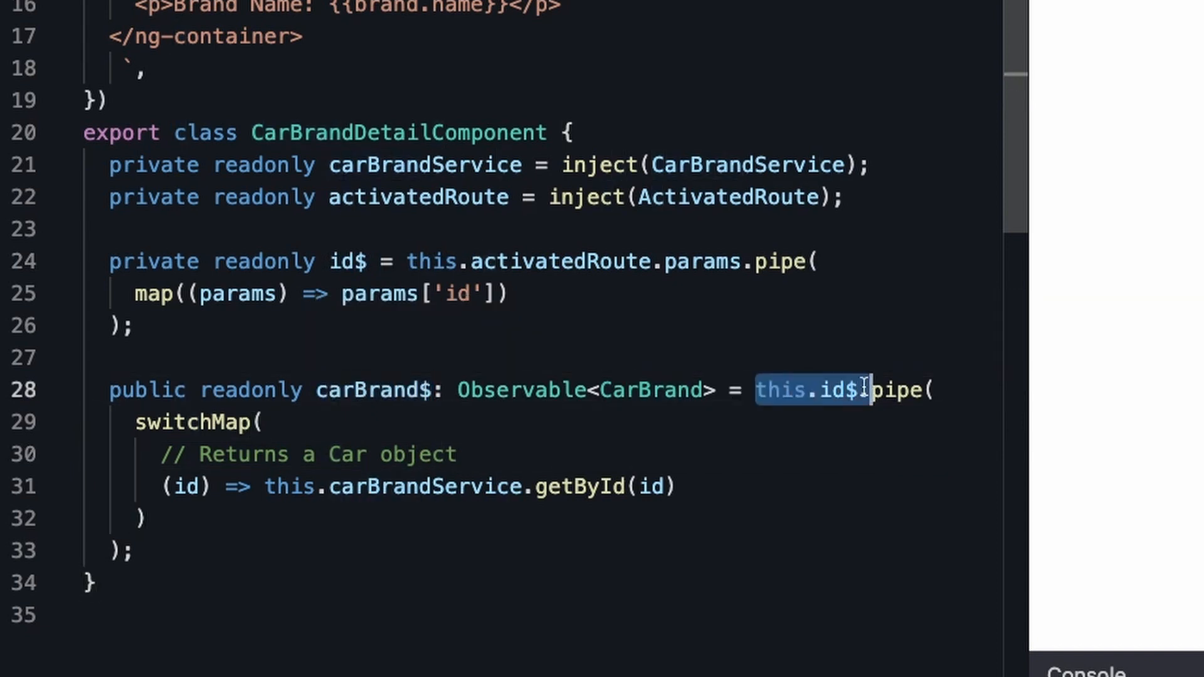
text(.)
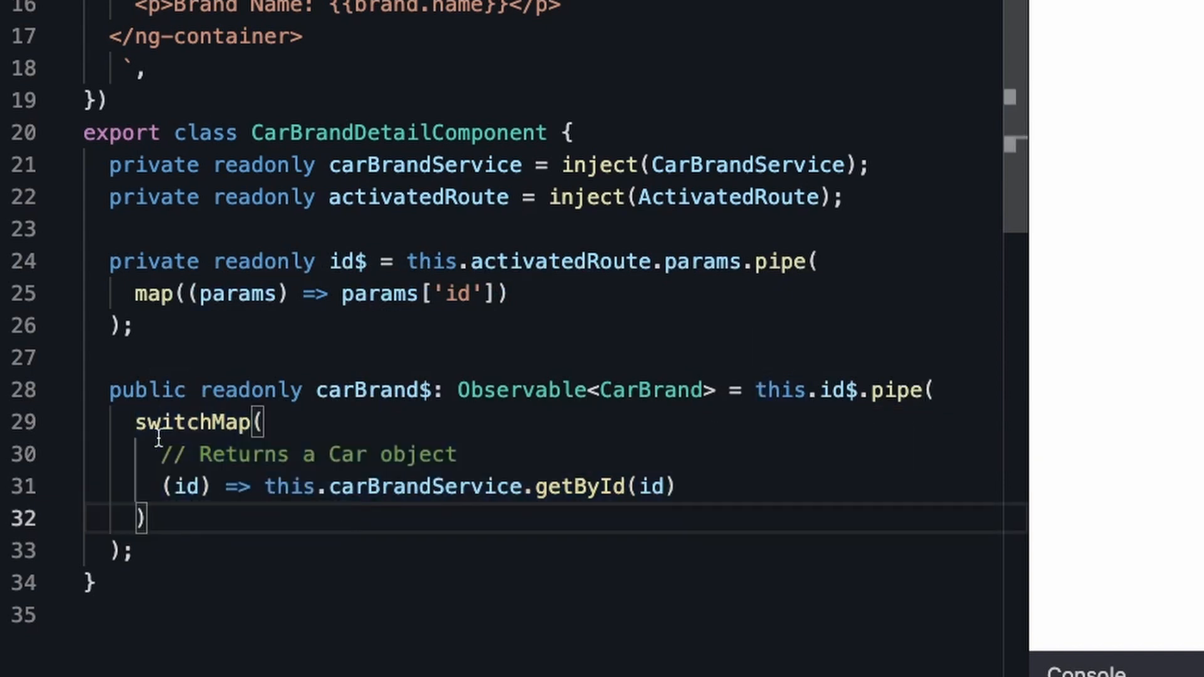
mouse_move(187, 486)
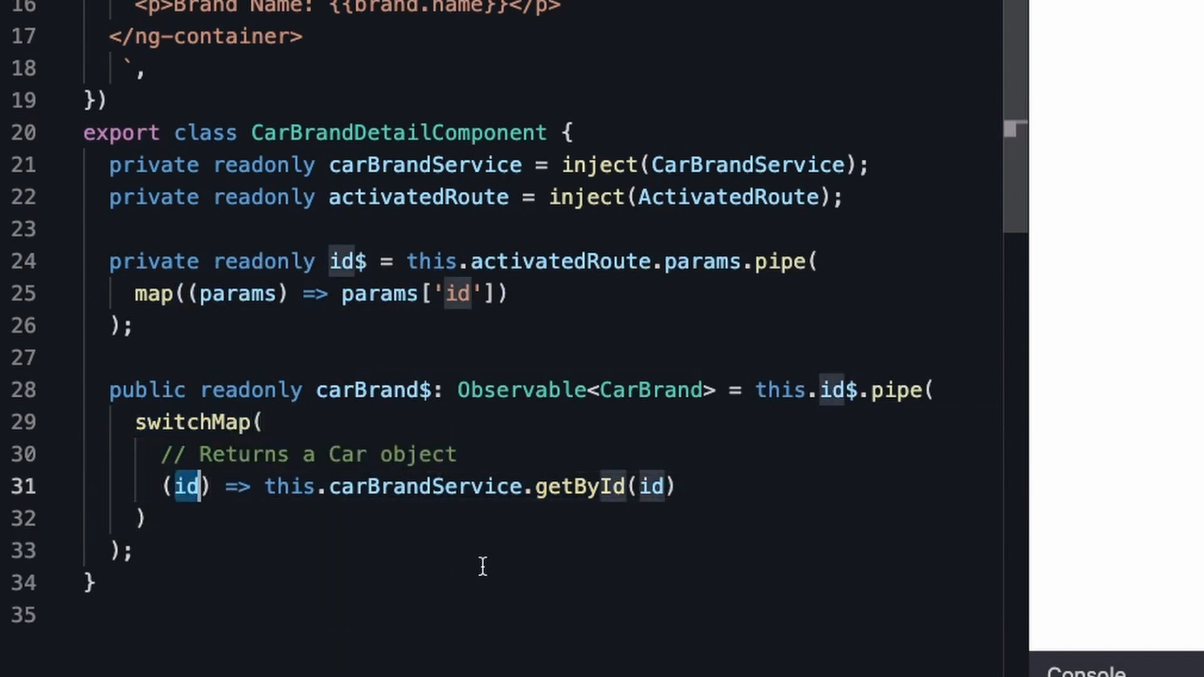
mouse_move(236, 453)
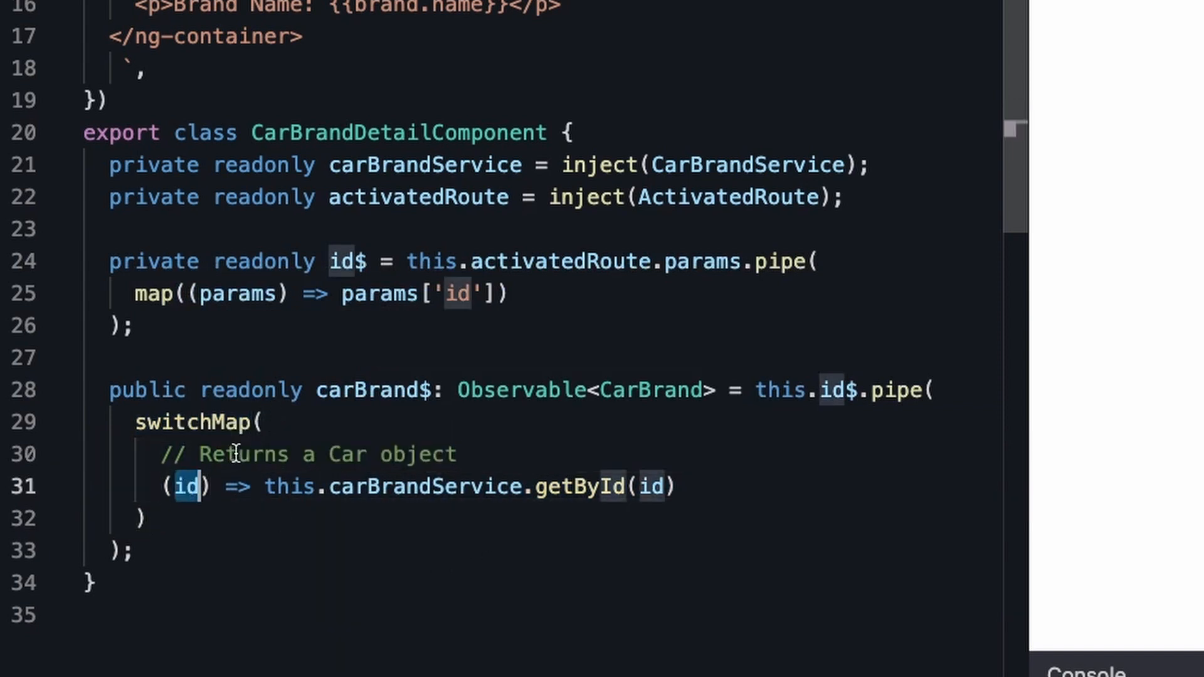
drag(272, 486, 676, 486)
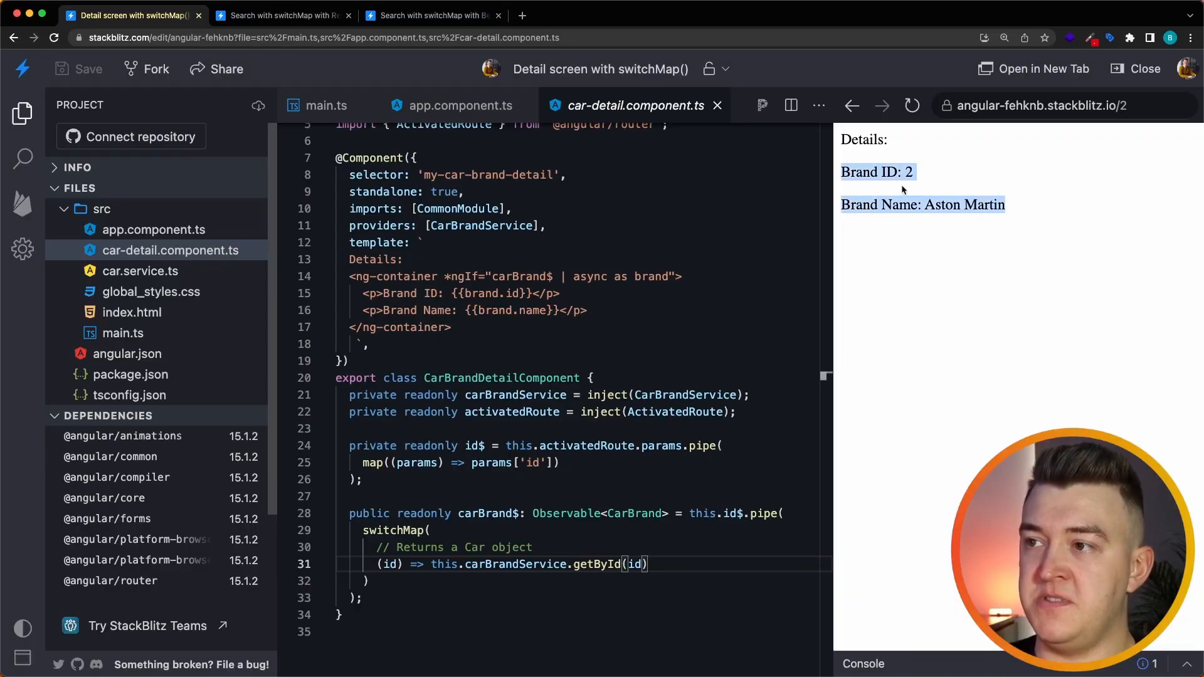
click(283, 15)
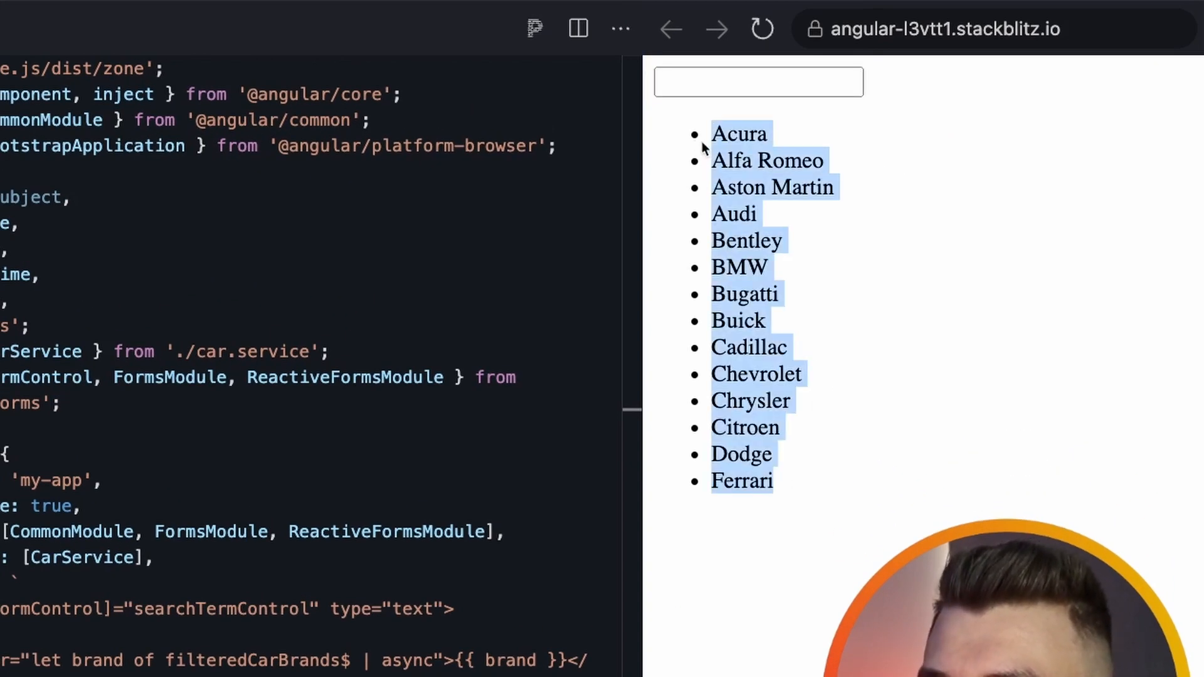
click(757, 82)
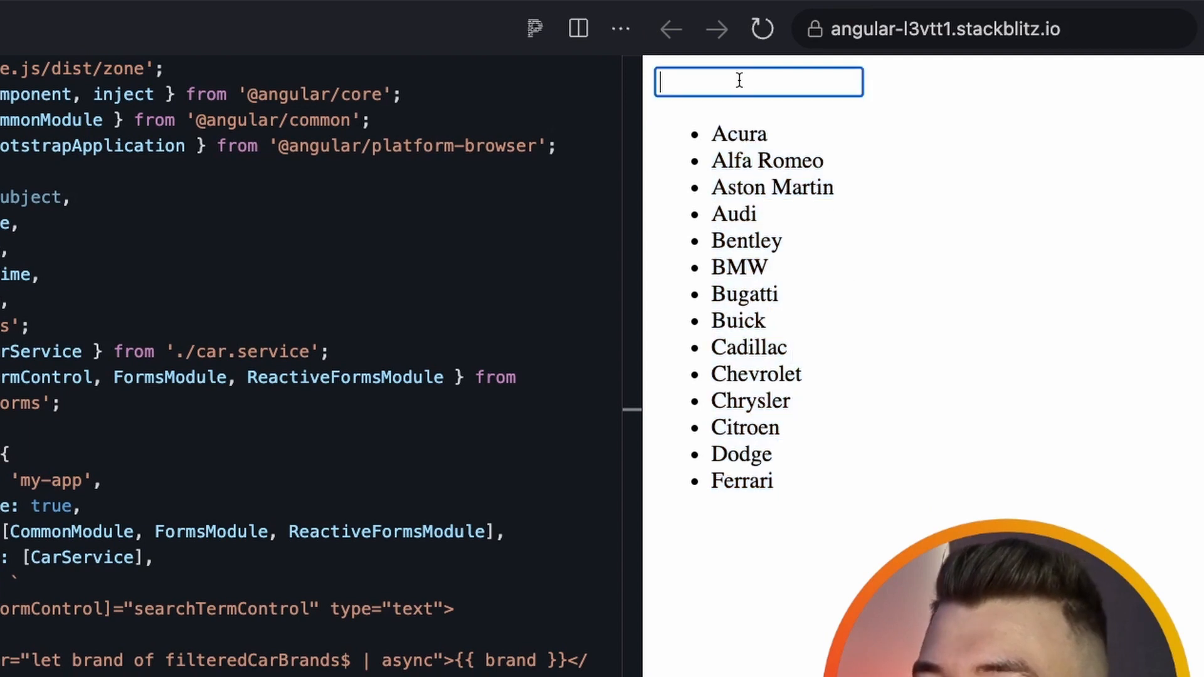
text(acur)
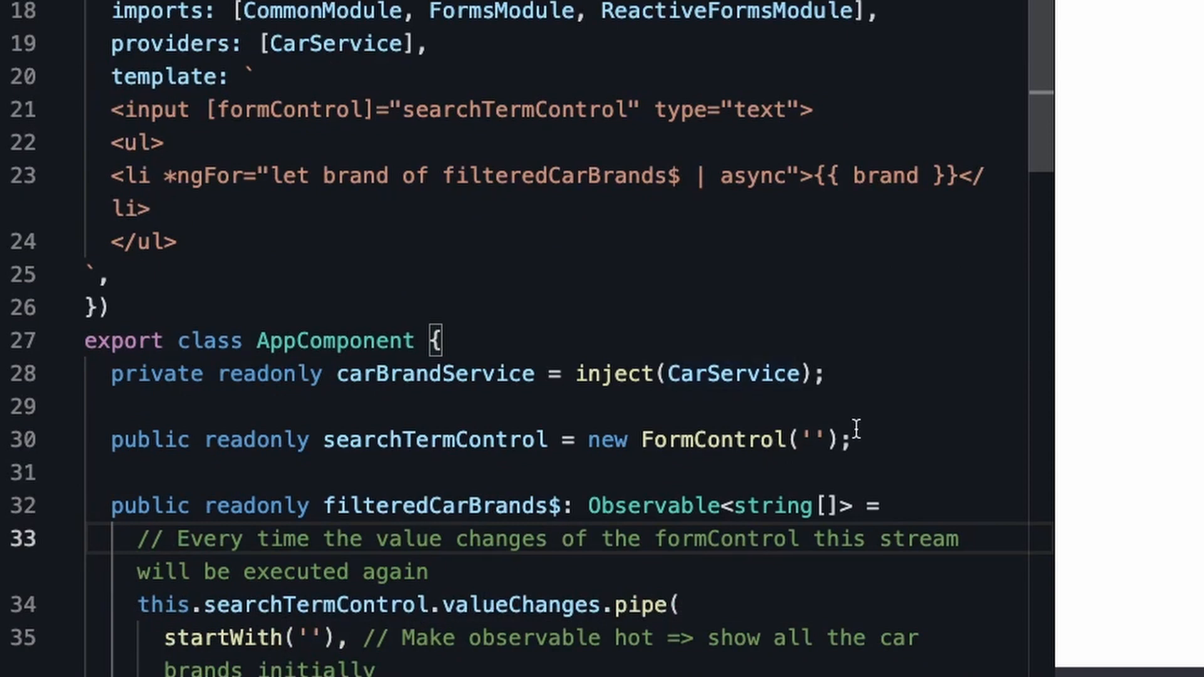
triple_click(461, 441)
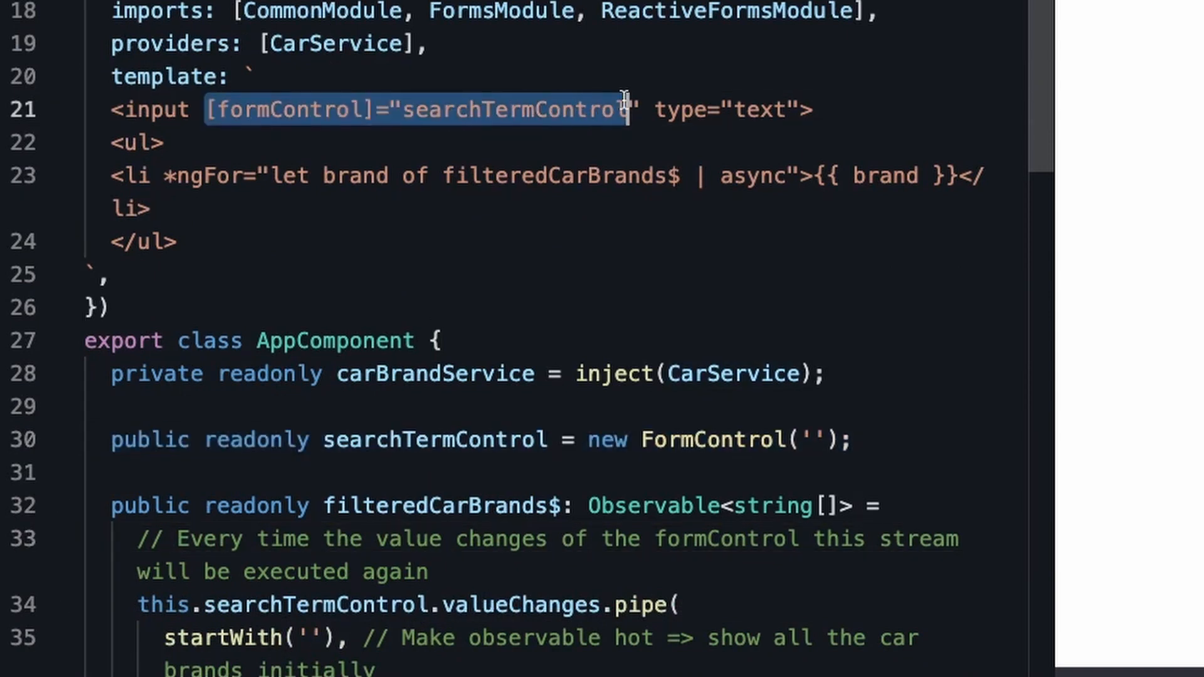
scroll(down, 3)
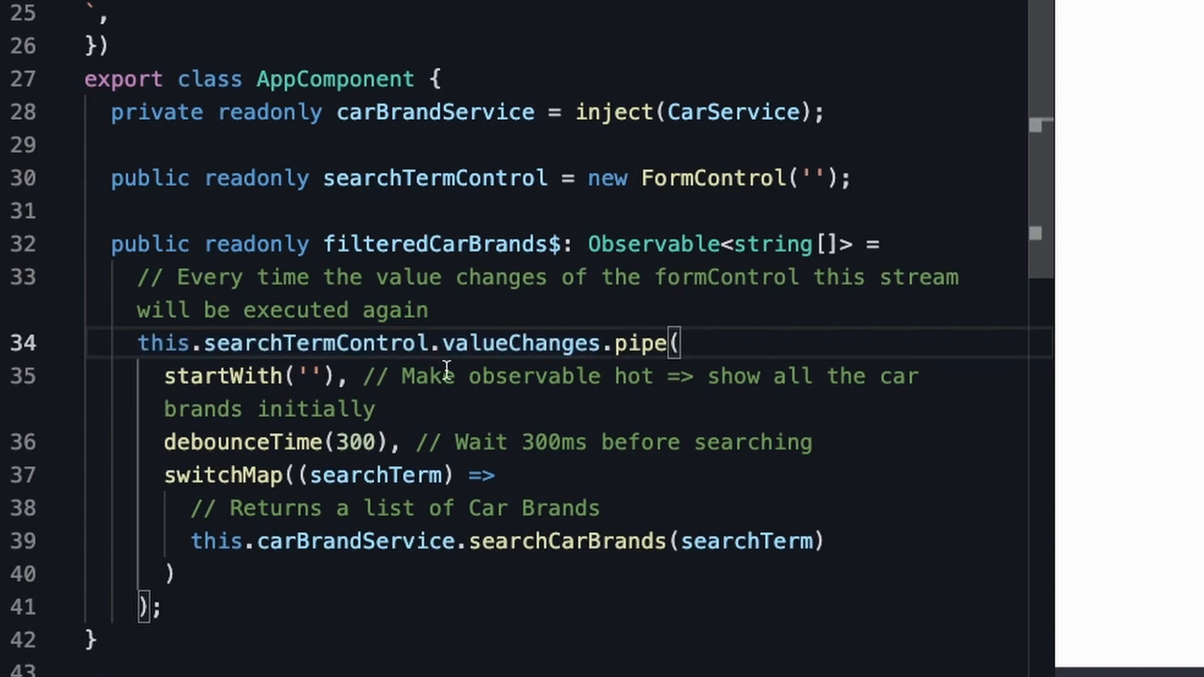
mouse_move(366, 360)
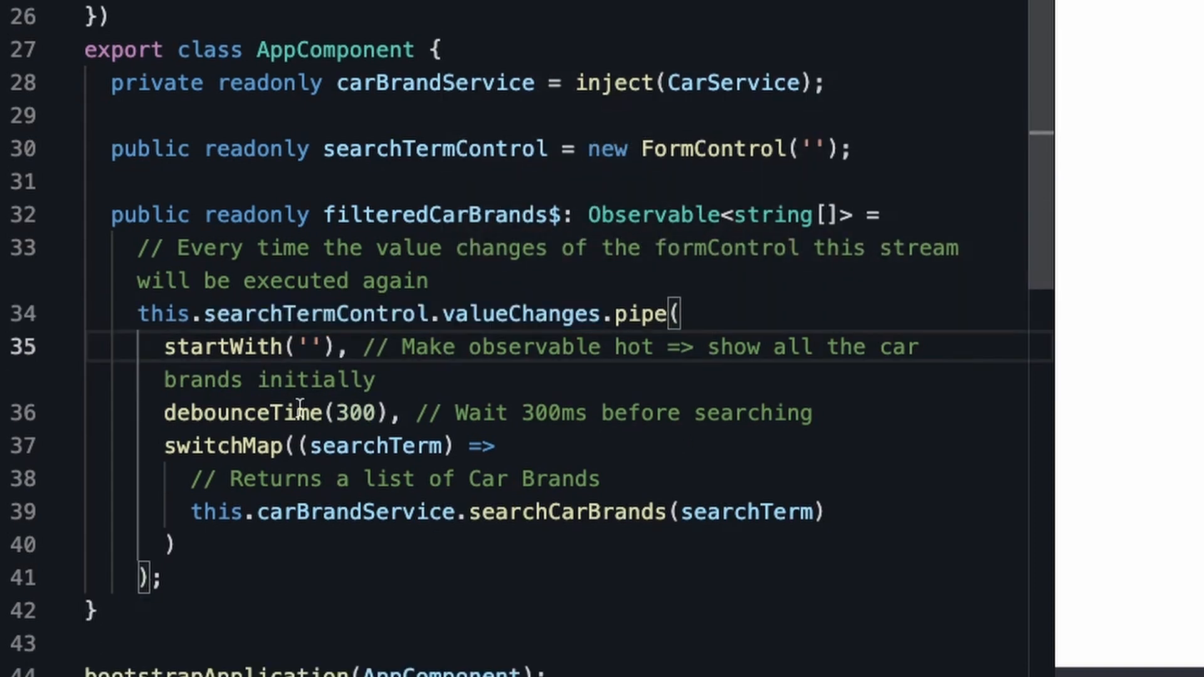
double_click(230, 346)
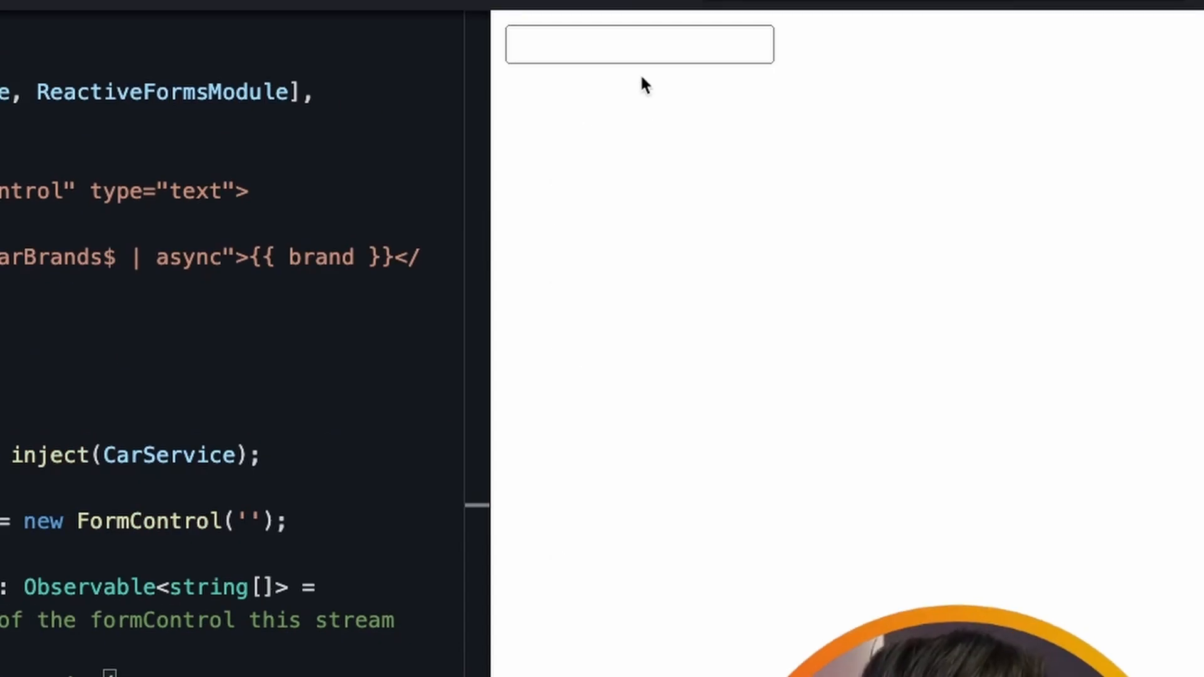
- Type 'acur' into the preview's search box to filter the car brands
text(acu)
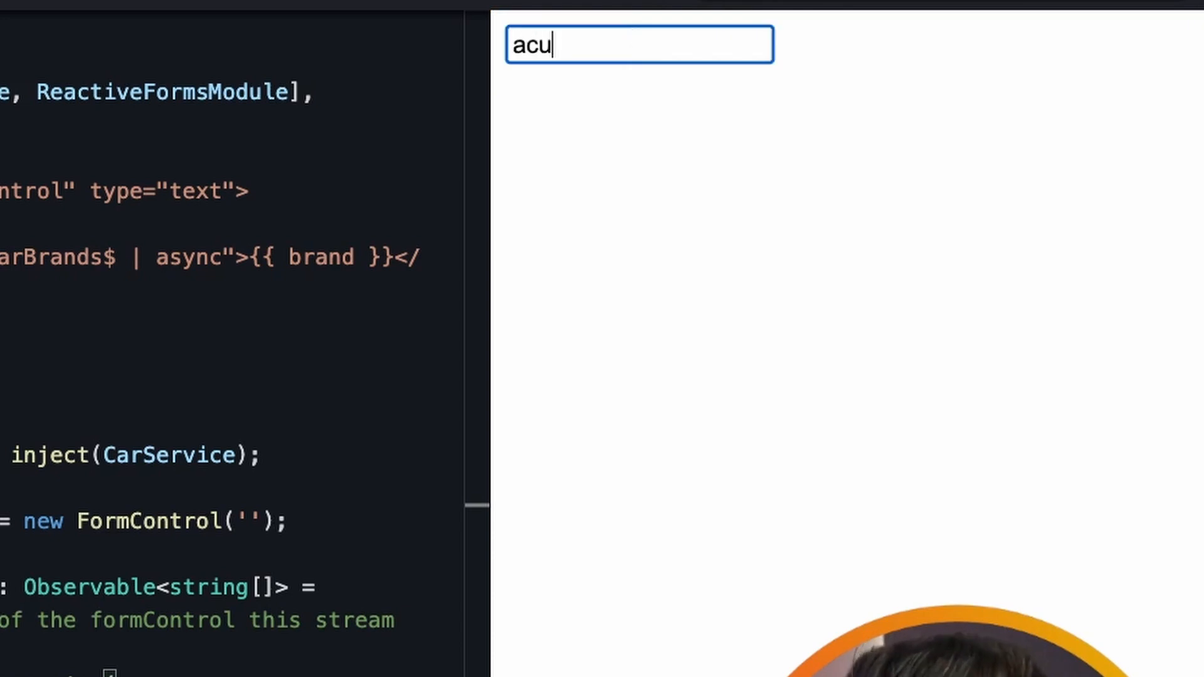
text(r)
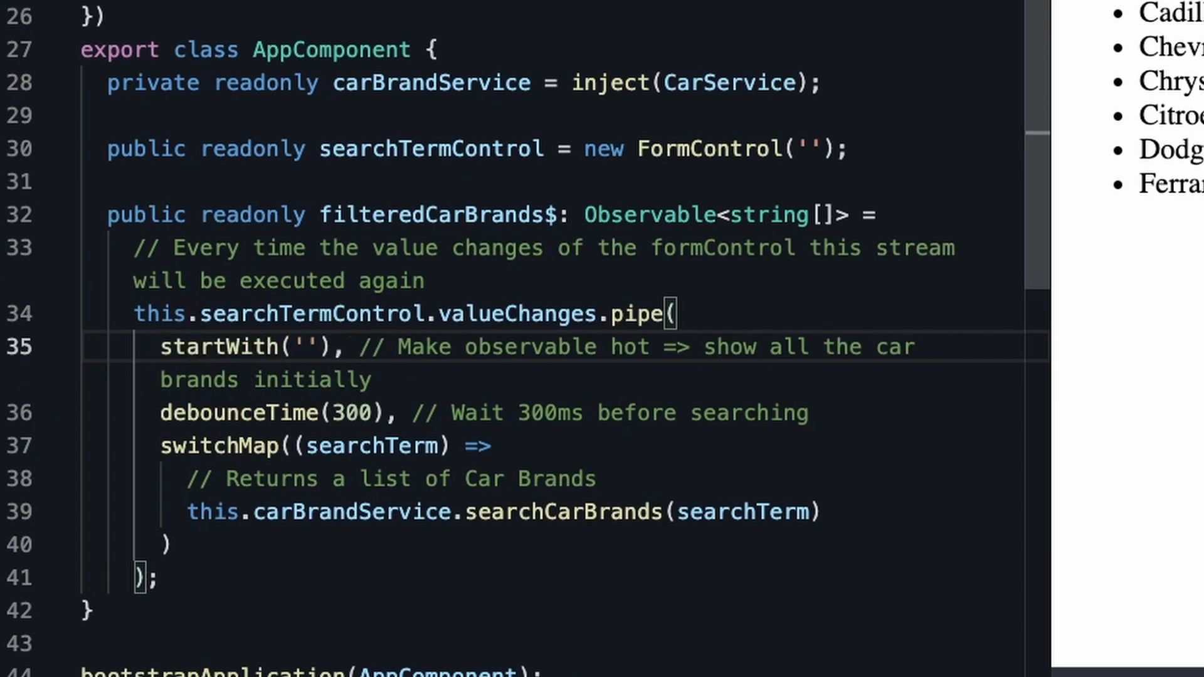
mouse_move(485, 292)
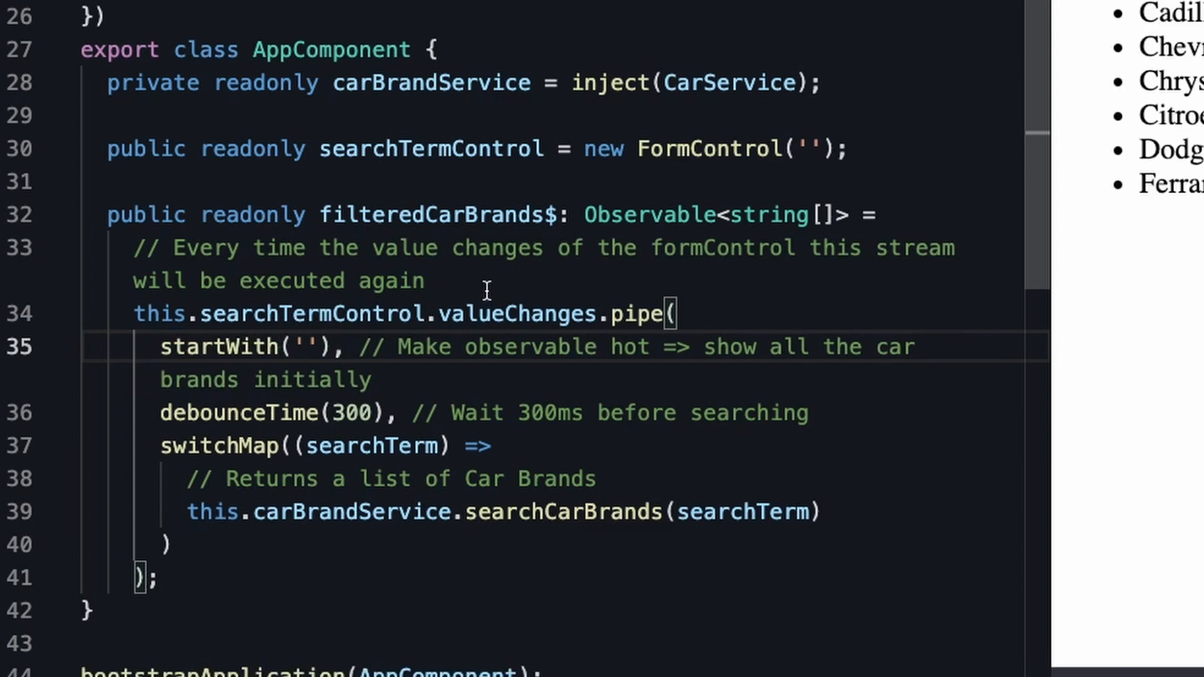
mouse_move(237, 418)
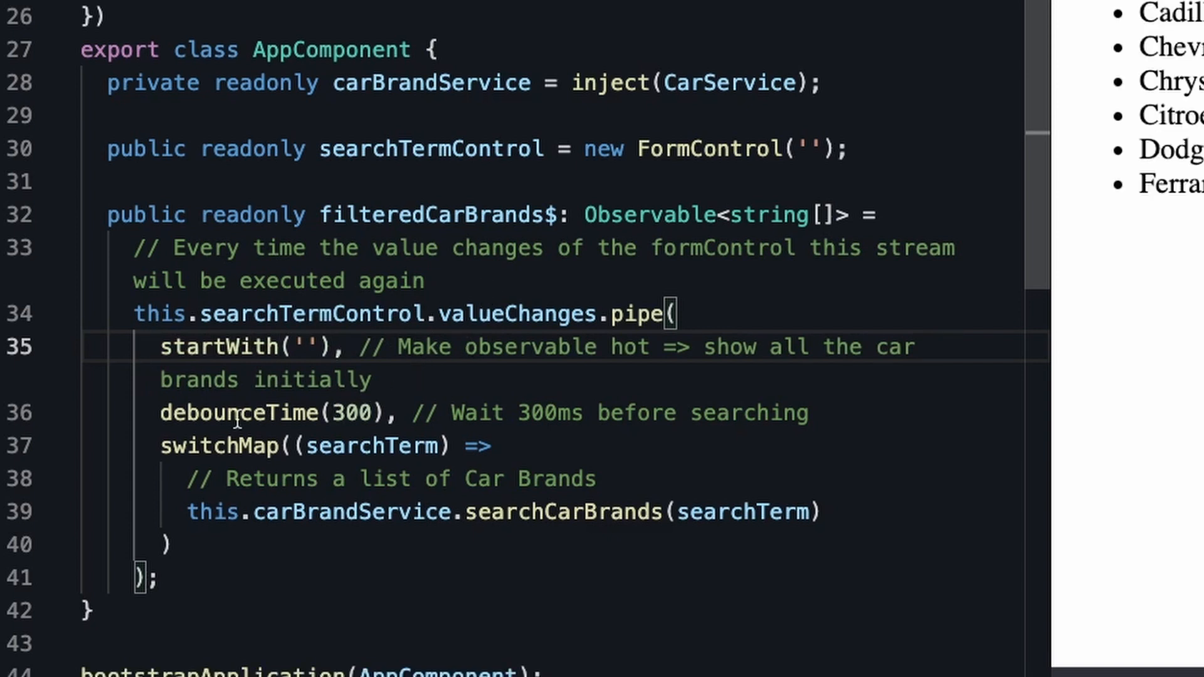
click(491, 446)
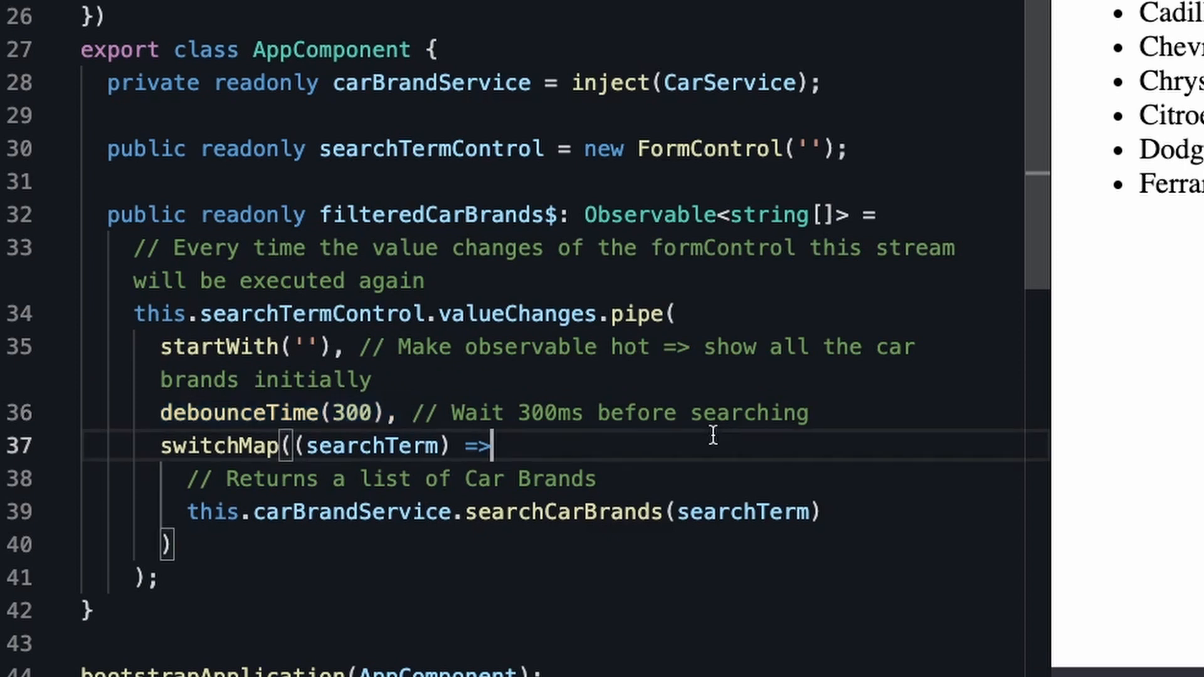
drag(412, 412, 626, 413)
text(ksdkdsklsdlk)
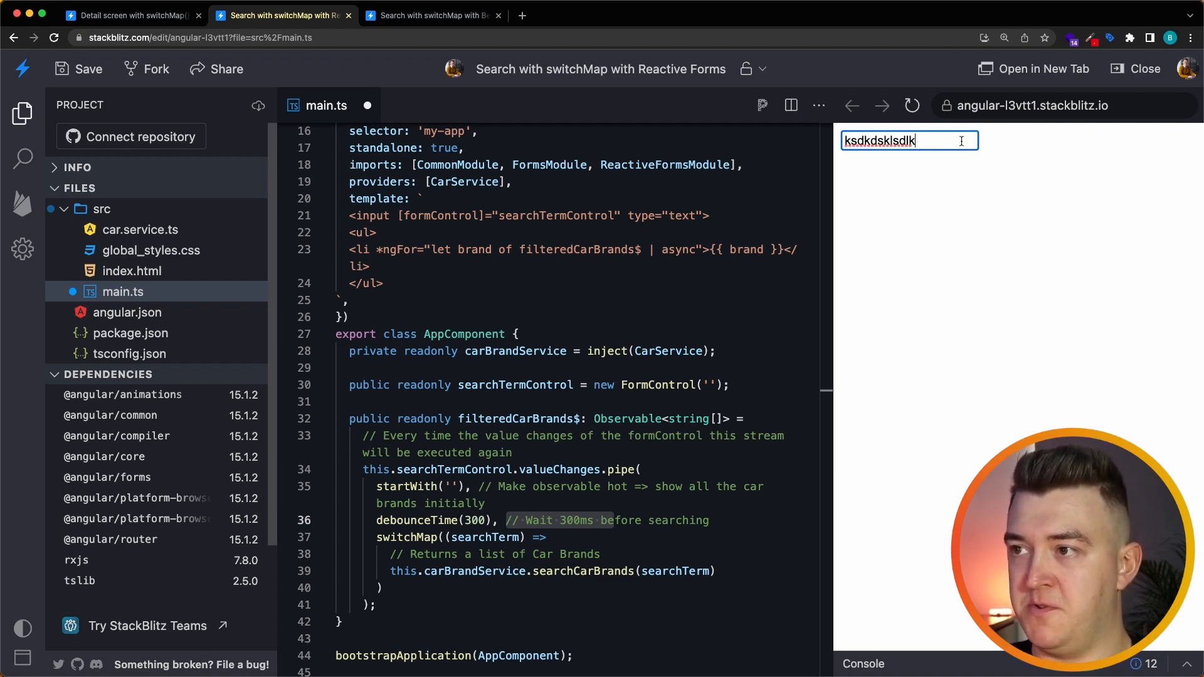
key(Backspace)
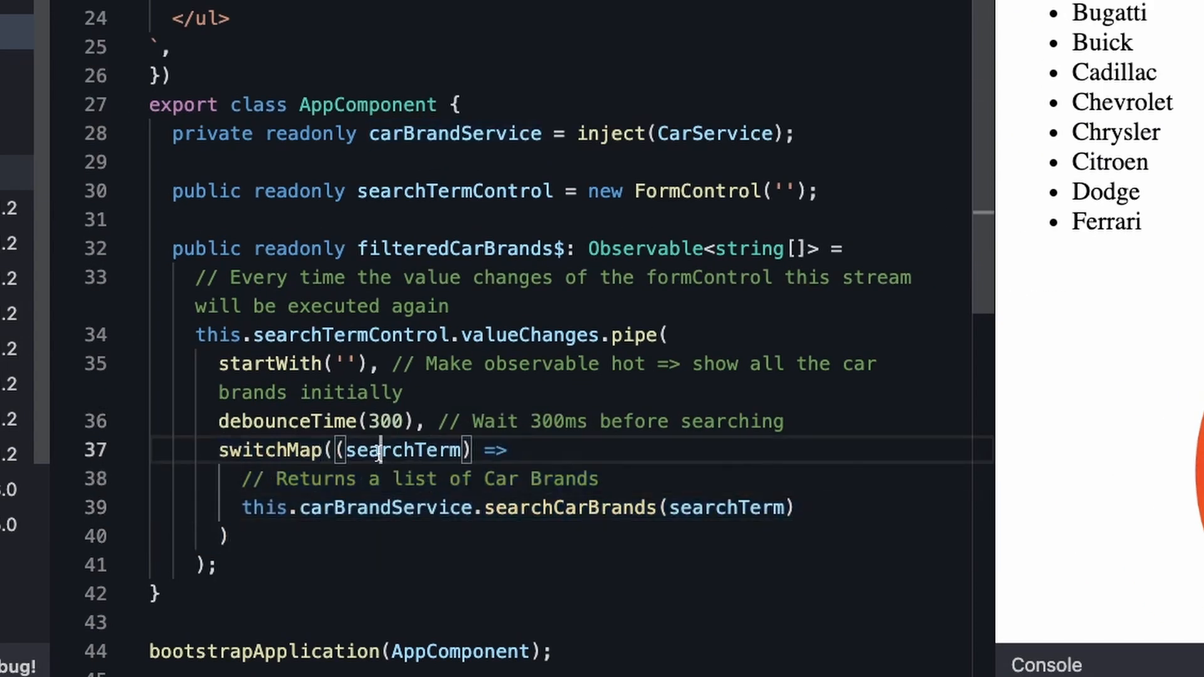
double_click(404, 451)
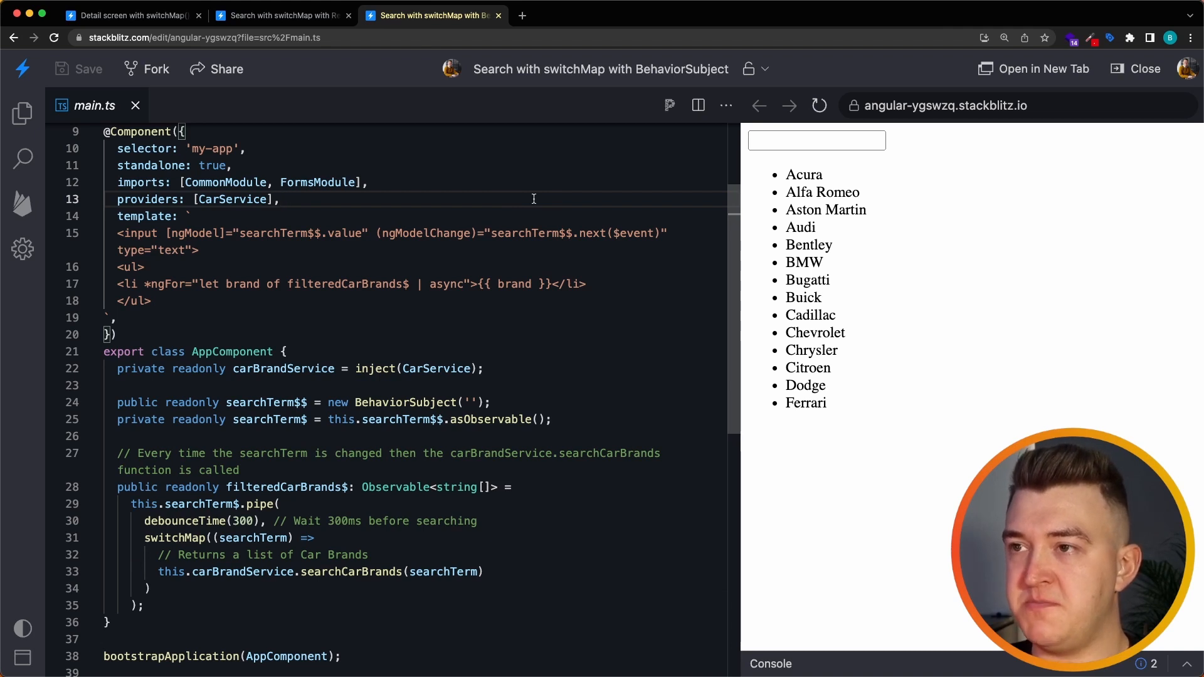
mouse_move(432, 308)
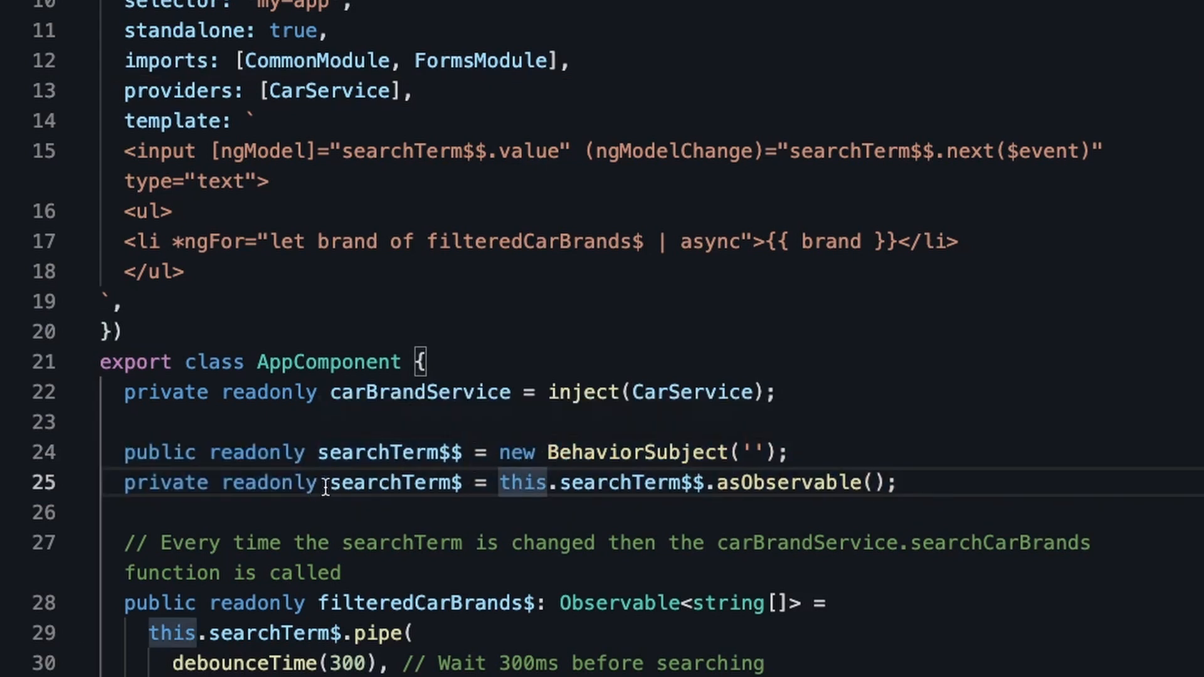
- Highlight searchTerm$ and the switchMap block, then search 'acura' in the preview
double_click(391, 482)
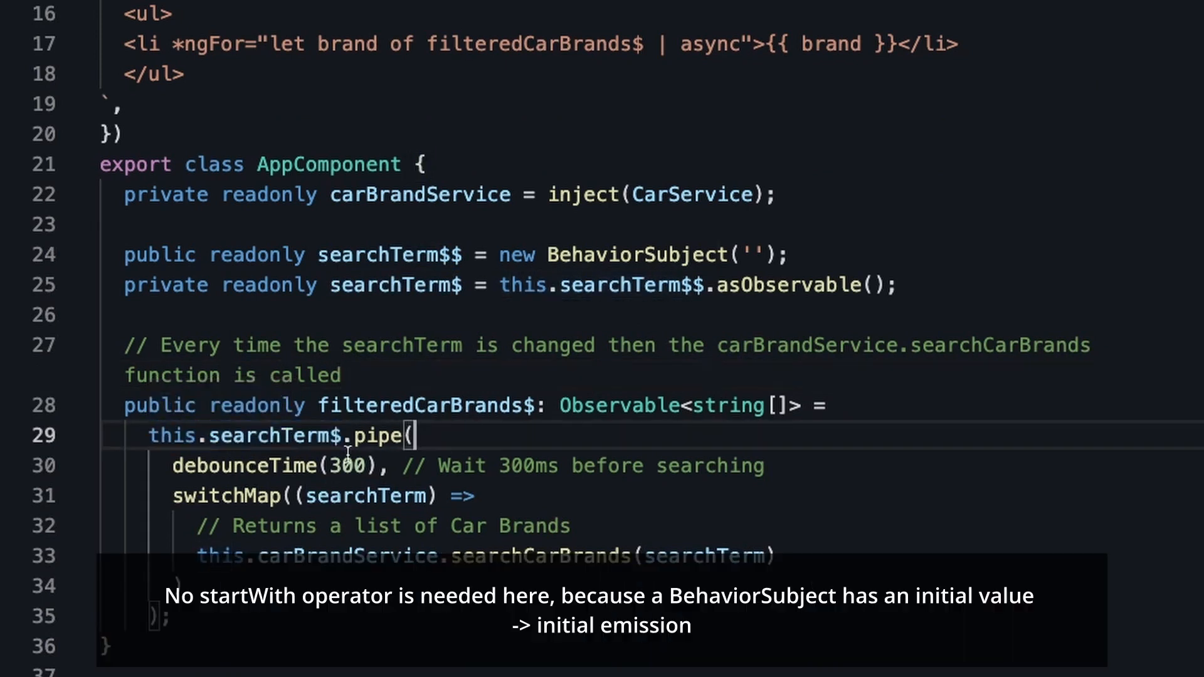
drag(173, 465, 715, 466)
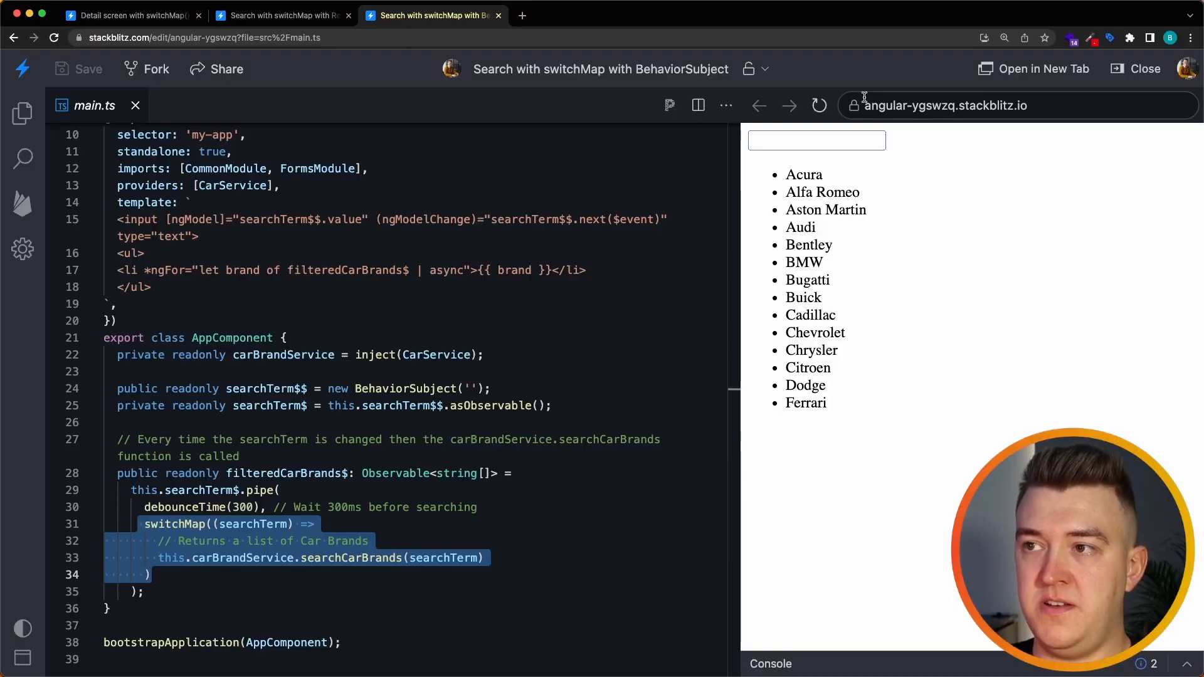
click(816, 140)
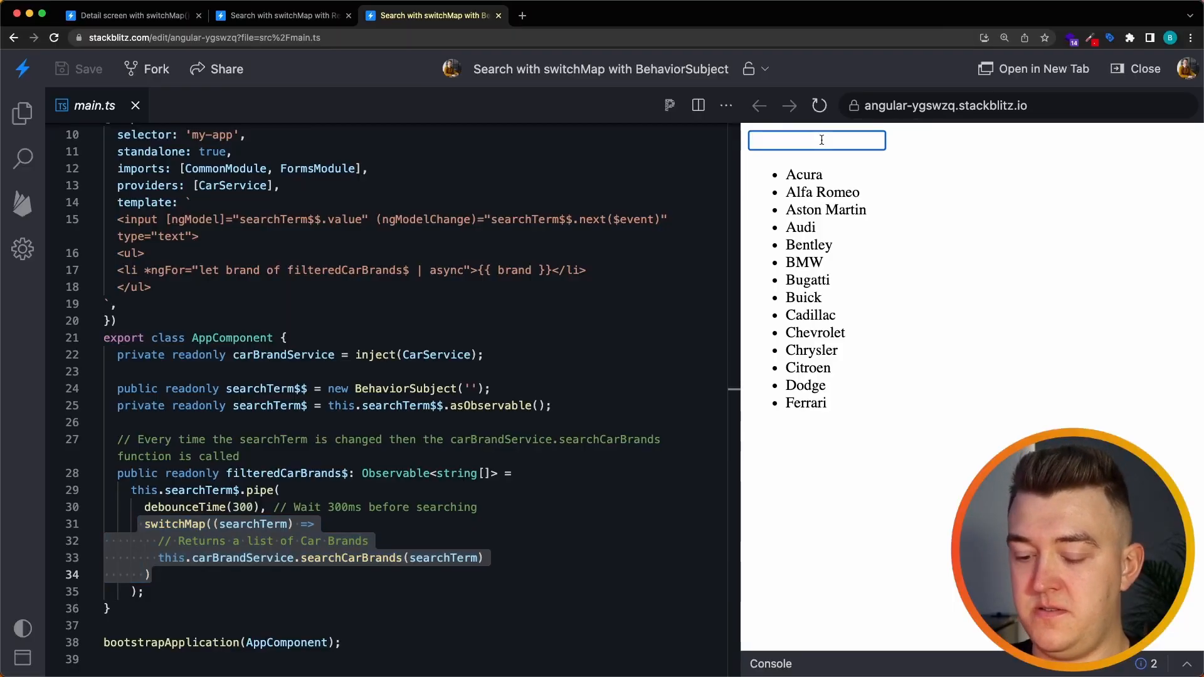
text(acura)
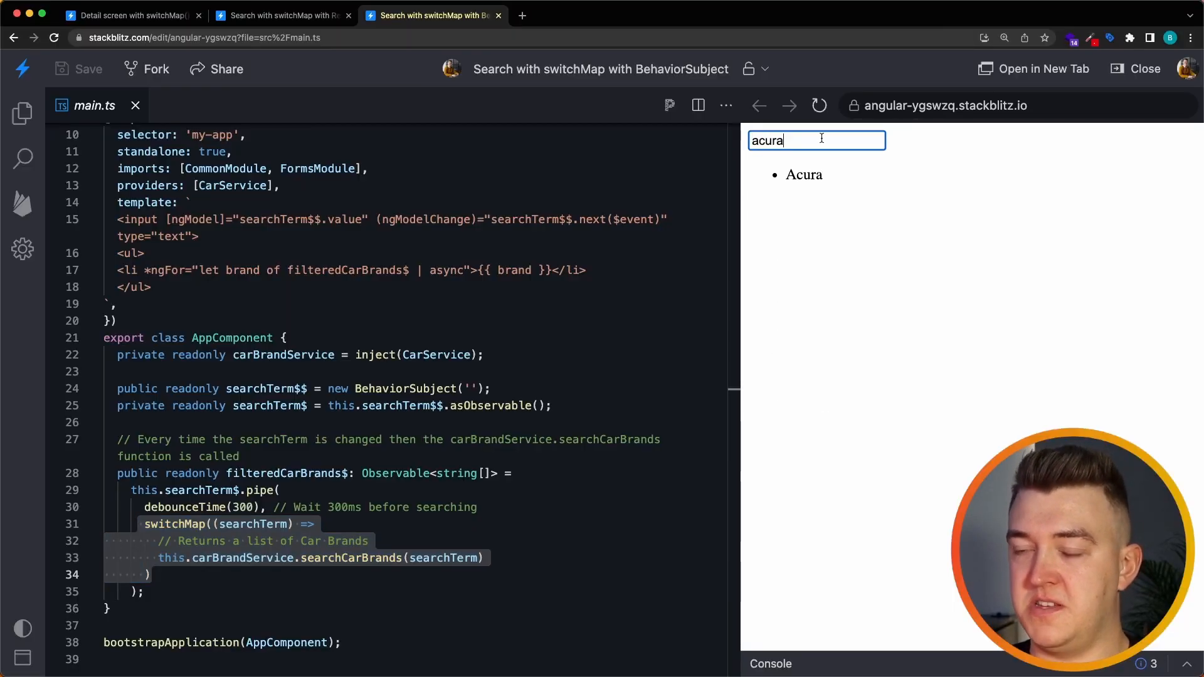